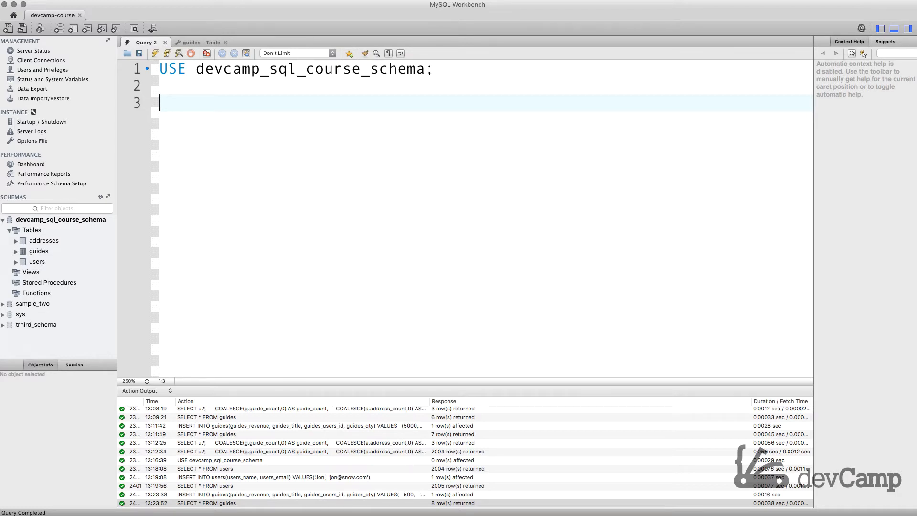
Step: Type SELECT * FROM guides g JOIN users u ON g.guides_users_id = u.users_id below USE
type("SE")
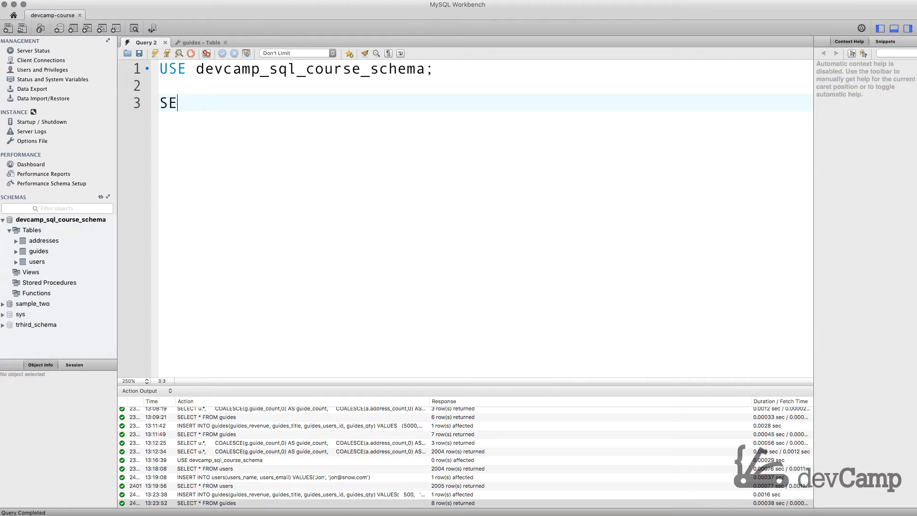
type("LECT *")
type("F")
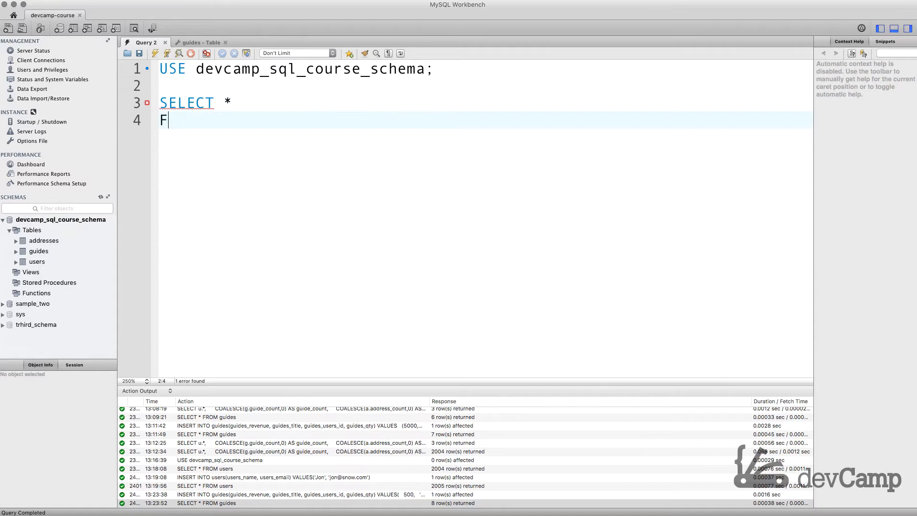
type("ROM guides g")
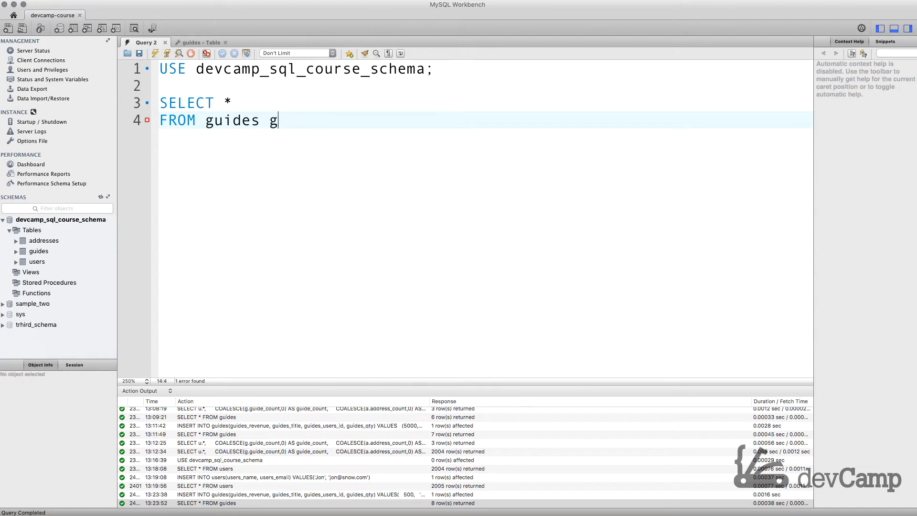
type("J")
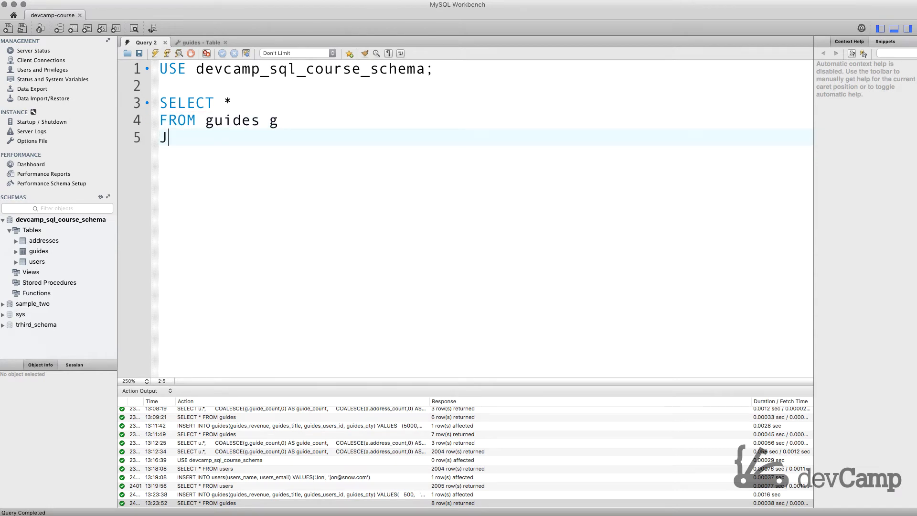
type("OIN")
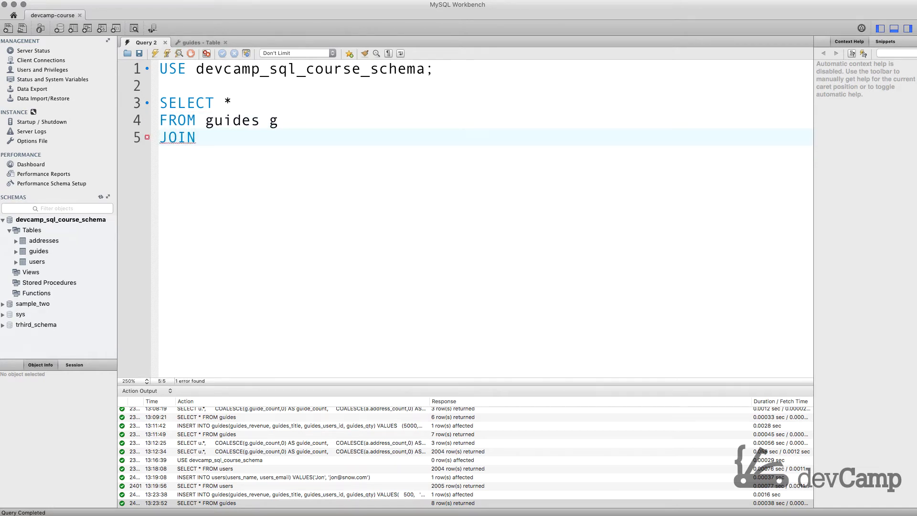
type("users")
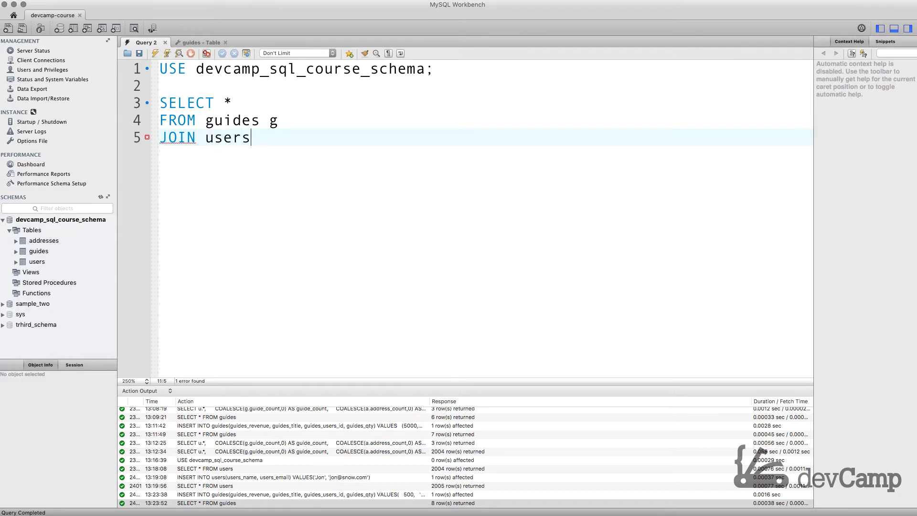
type("u")
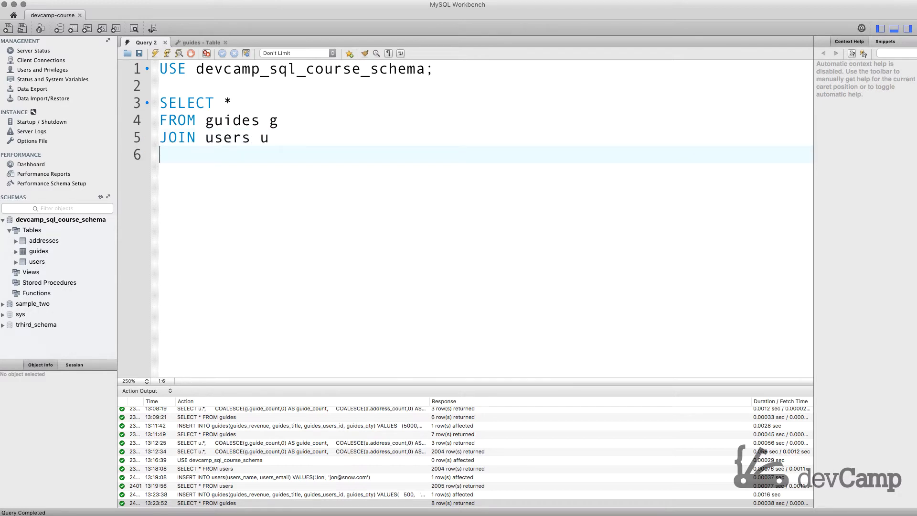
type("ON")
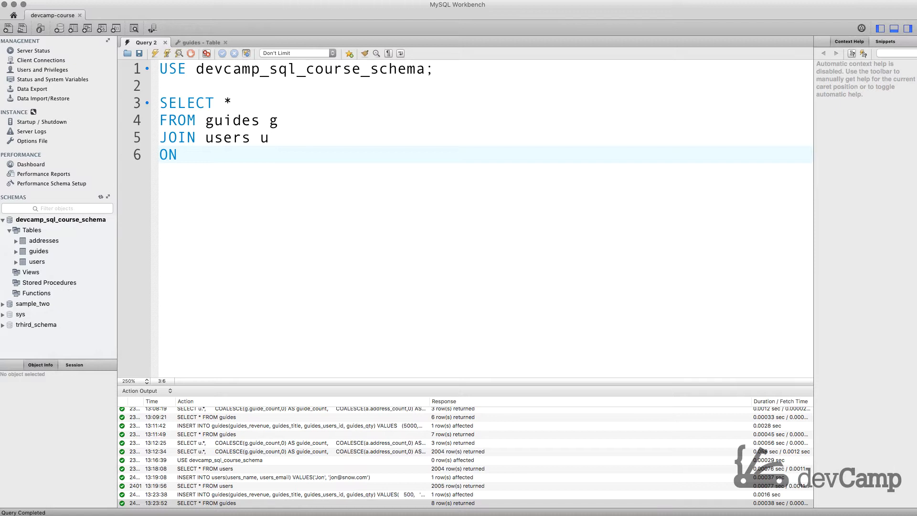
type("g.us")
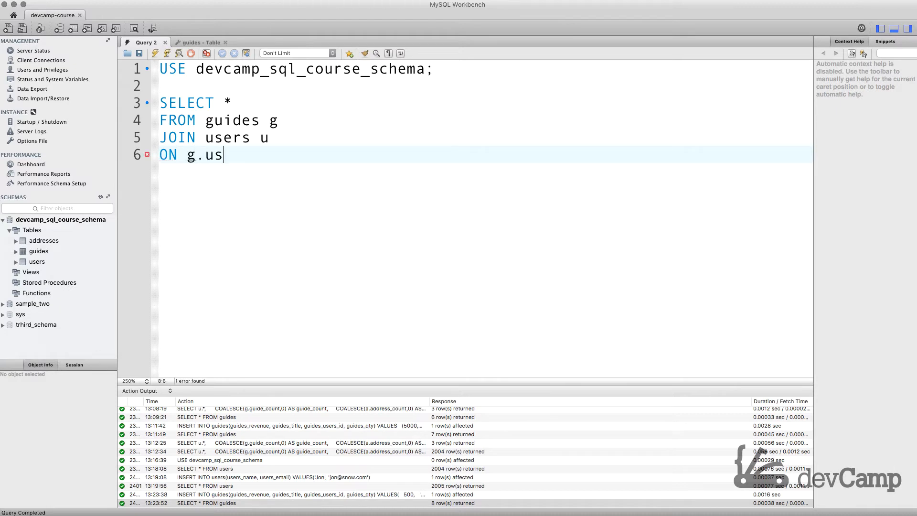
type("uid")
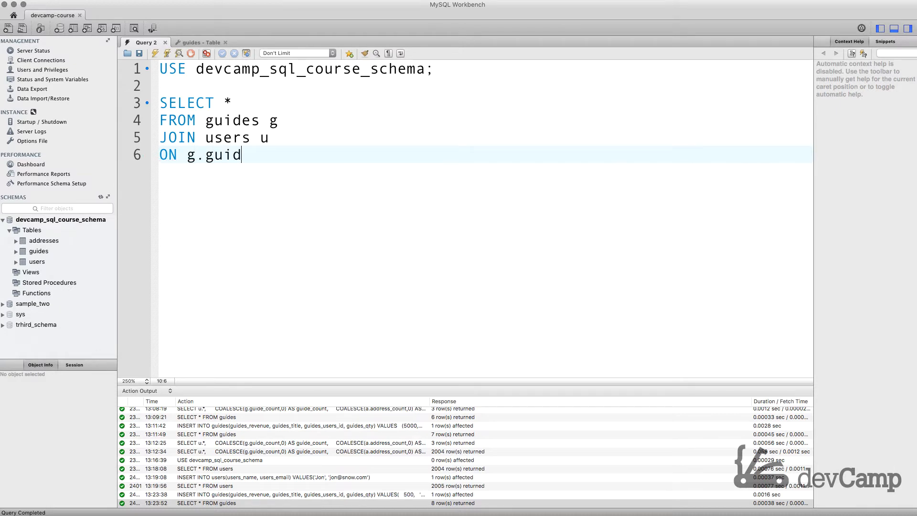
type("es_users_")
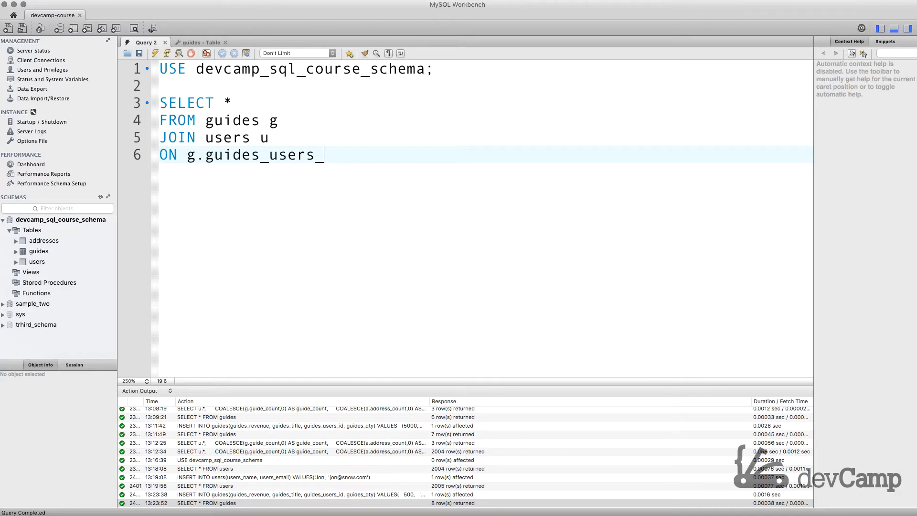
type("id = u.u")
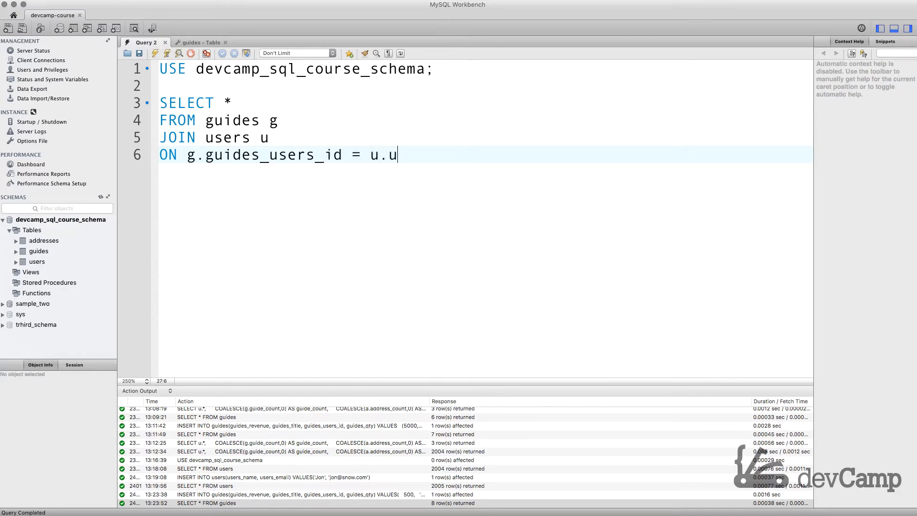
type("sers_id;")
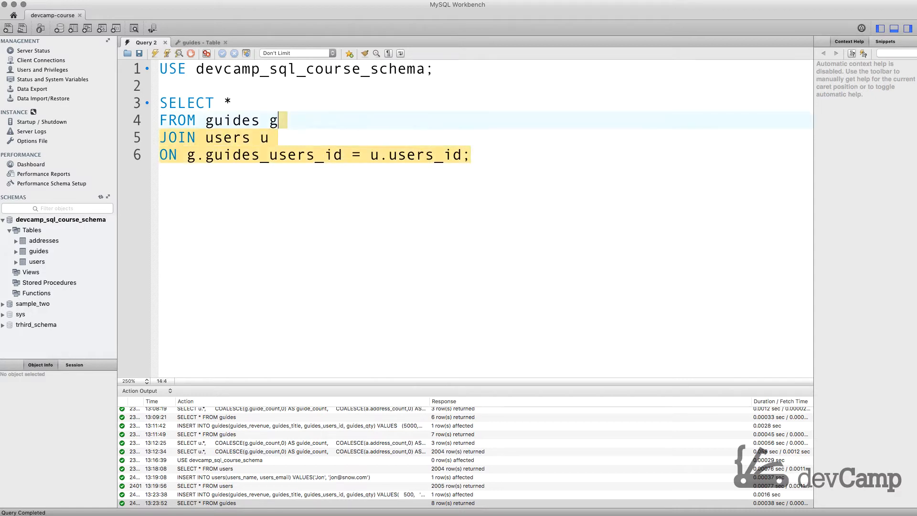
Step: Run the guides–users JOIN query, getting 8 guide rows with user names and emails
left_click(181, 102)
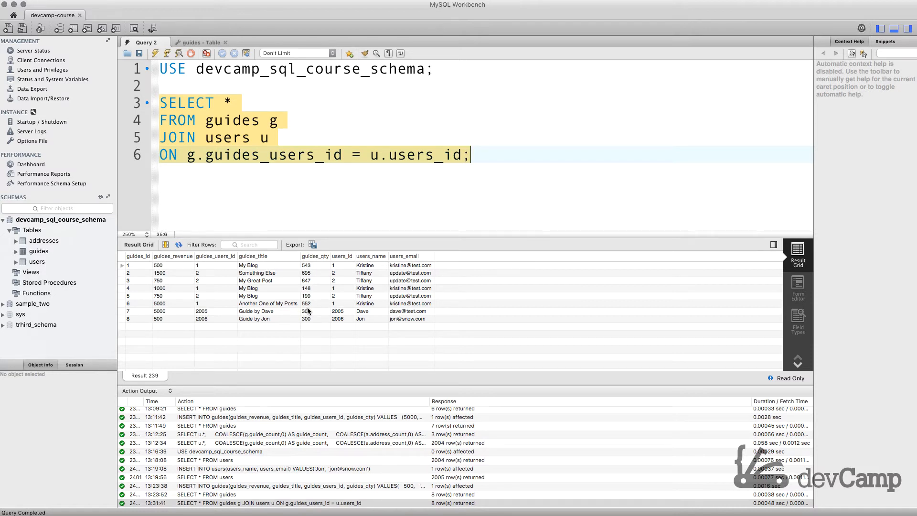
mouse_move(374, 323)
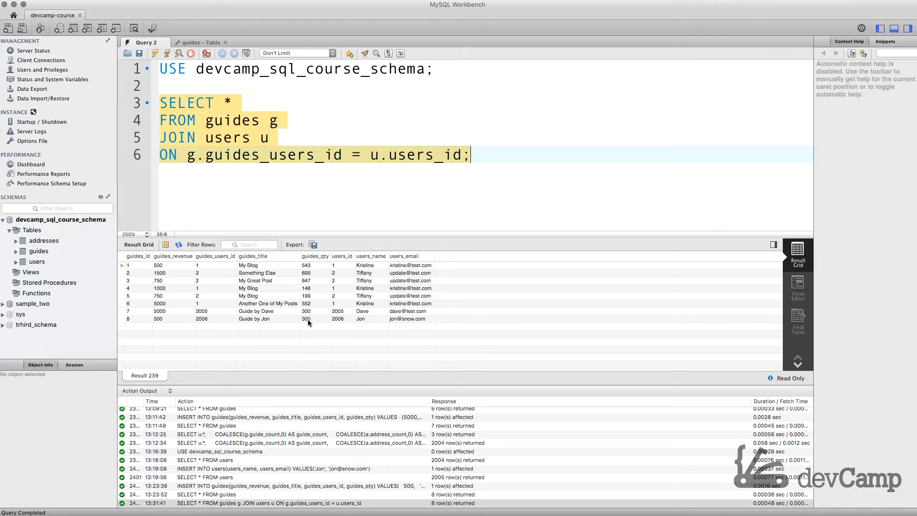
mouse_move(378, 293)
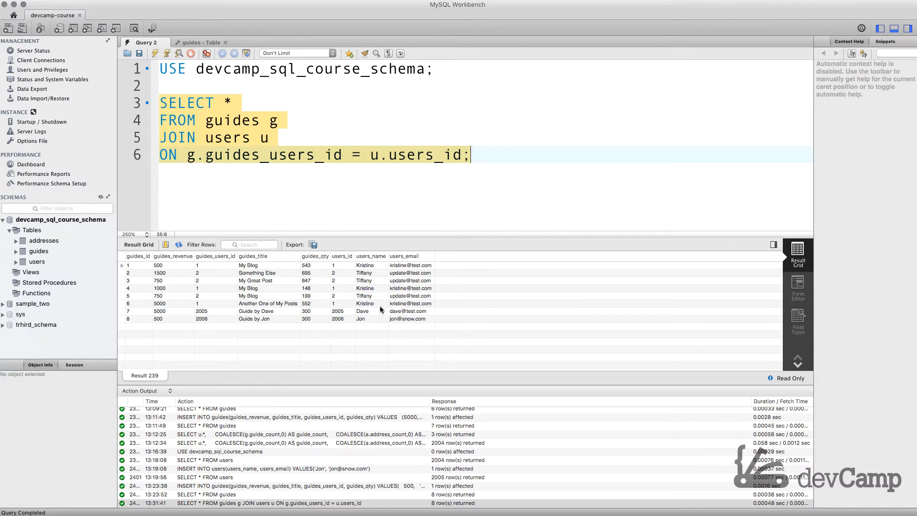
mouse_move(344, 316)
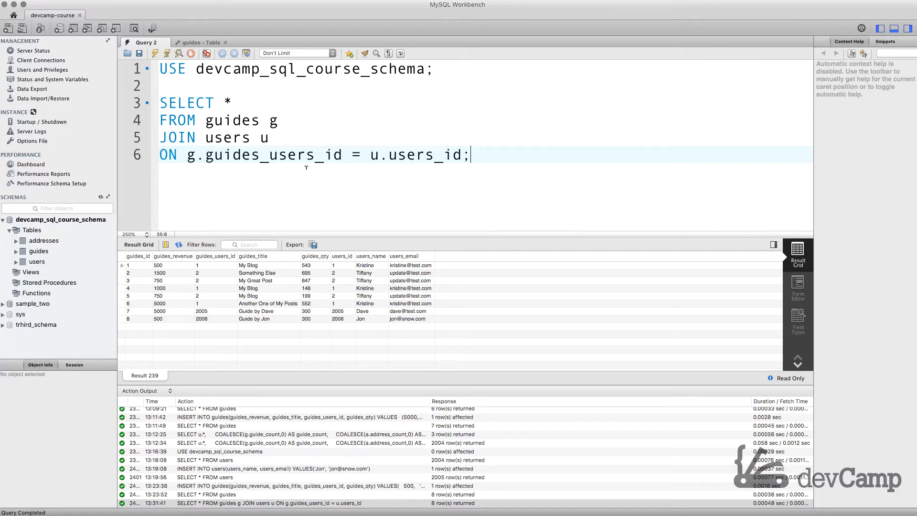
mouse_move(269, 282)
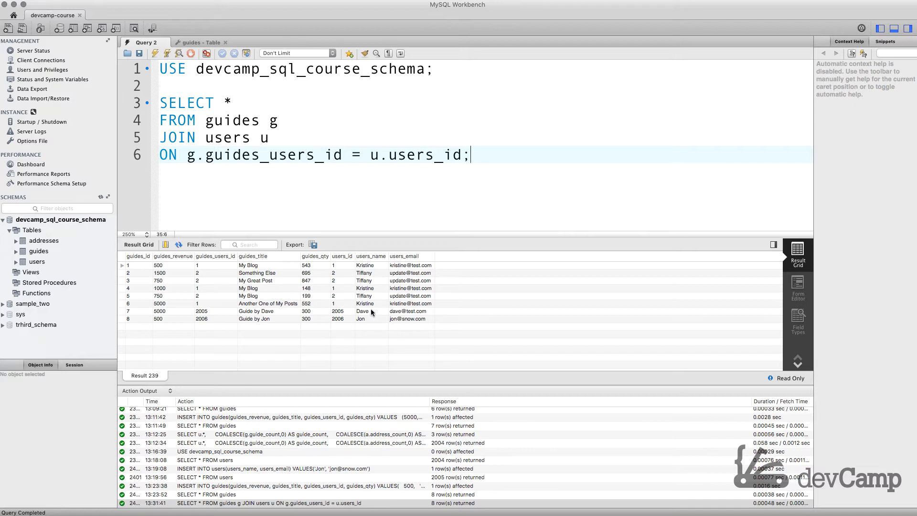
mouse_move(217, 280)
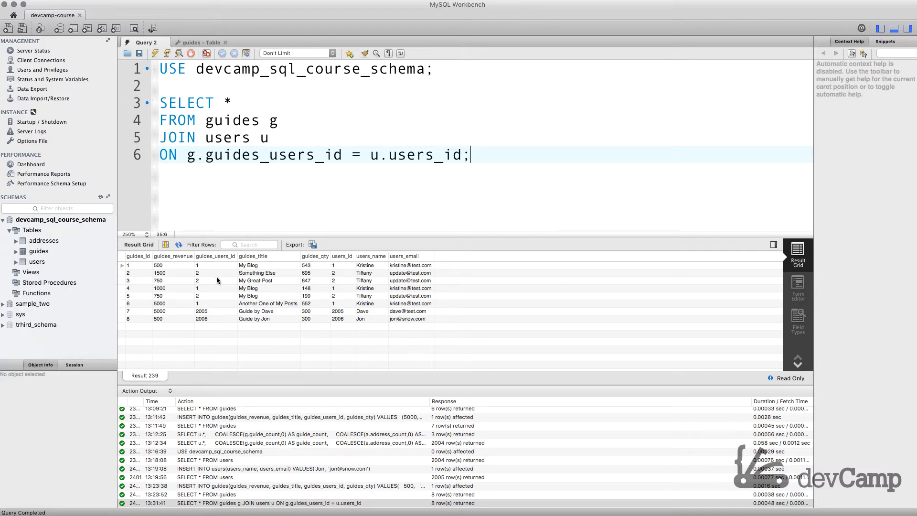
mouse_move(144, 276)
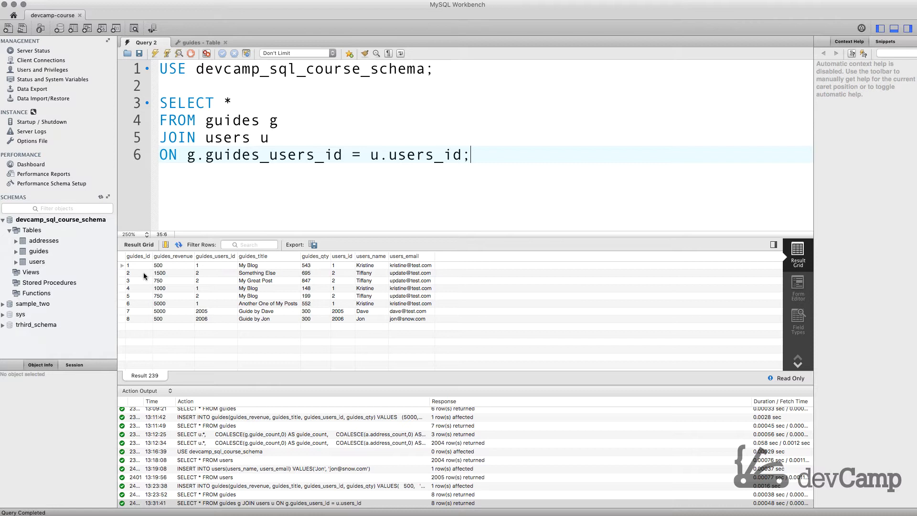
mouse_move(144, 321)
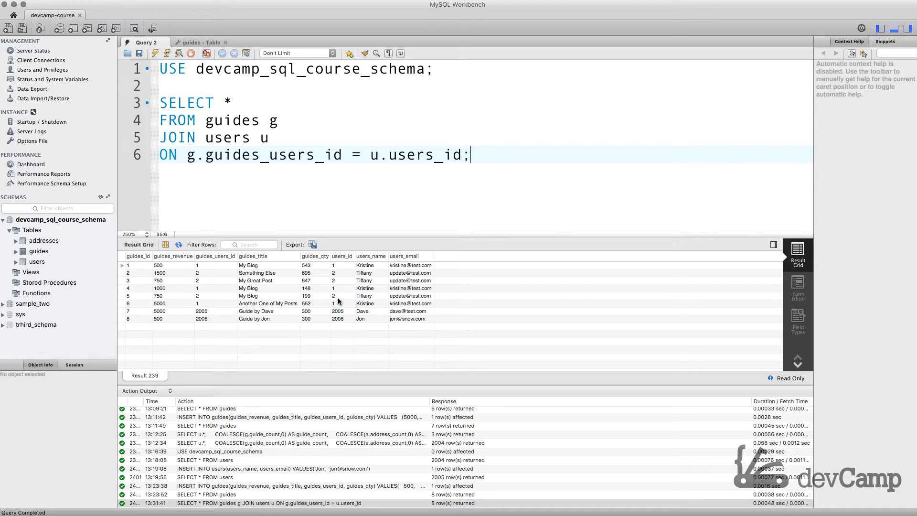
mouse_move(336, 303)
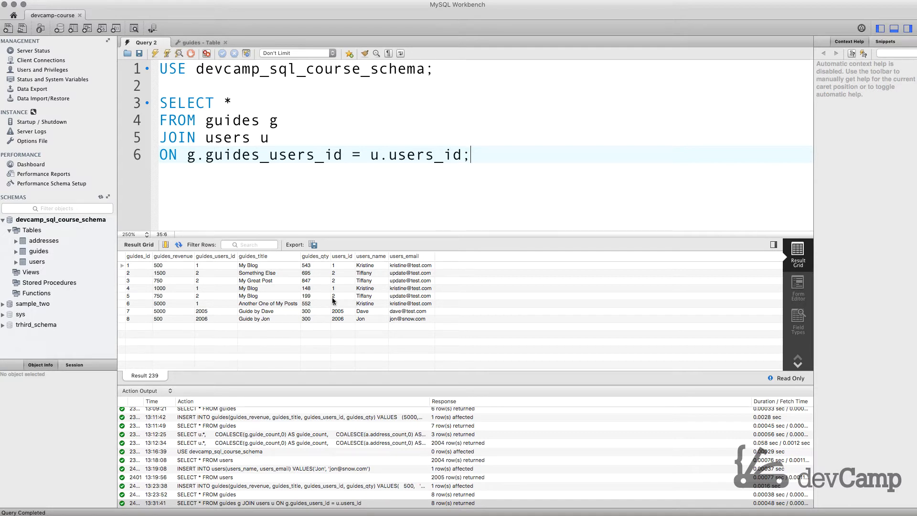
Step: Add a copy of the join query below the original, changing JOIN to RIGHT JOIN
key("Return")
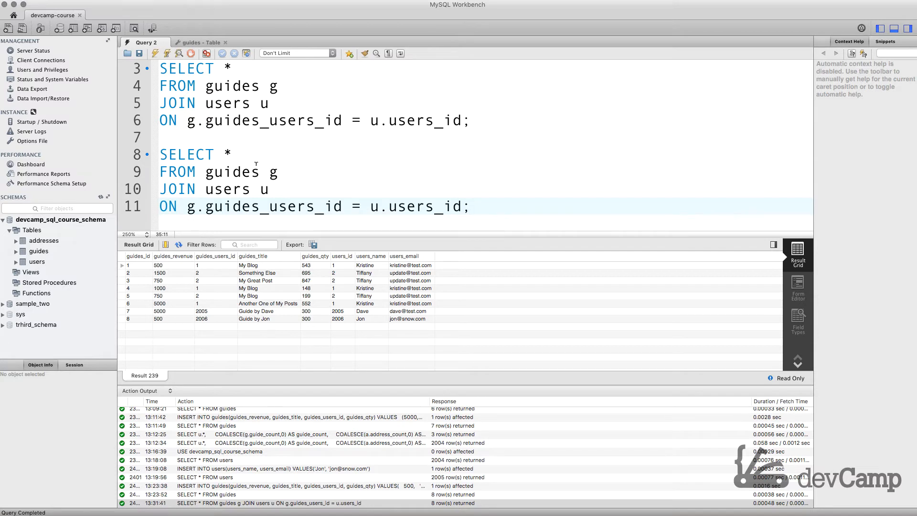
left_click(170, 188)
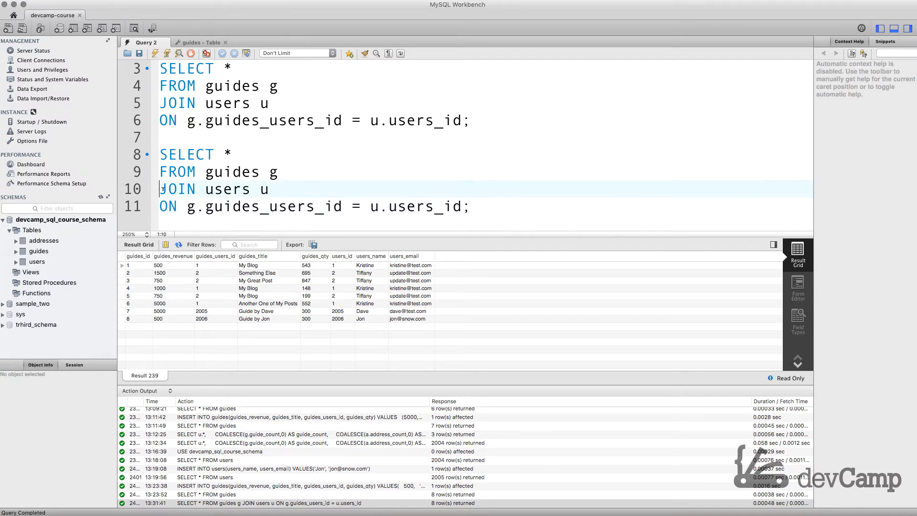
type("RIGHT")
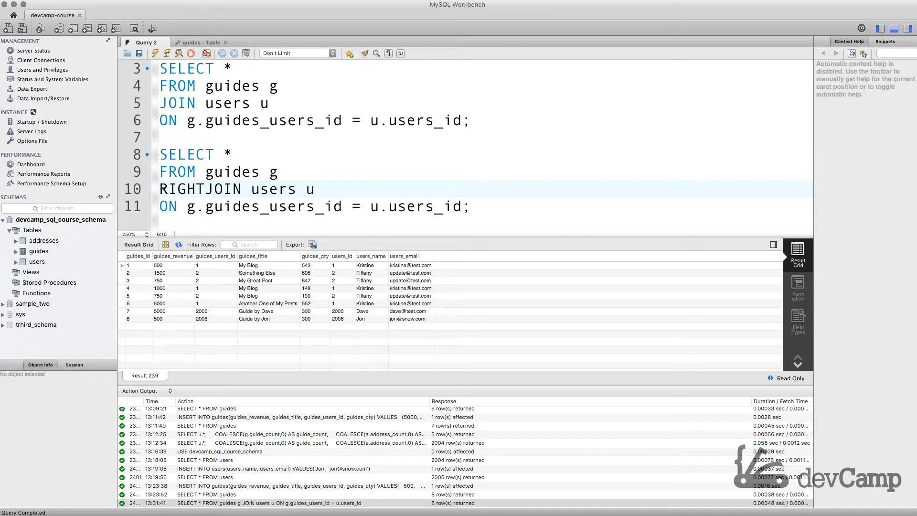
type("OUT")
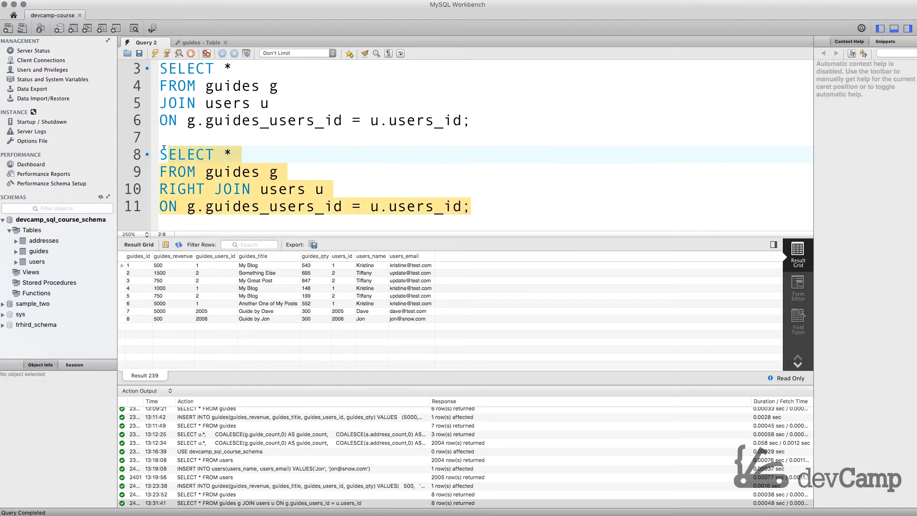
left_click(155, 53)
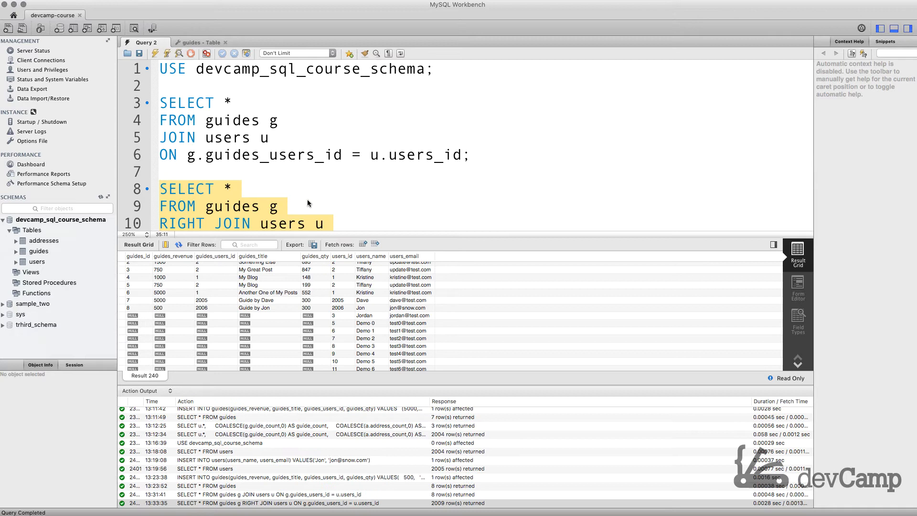
mouse_move(238, 297)
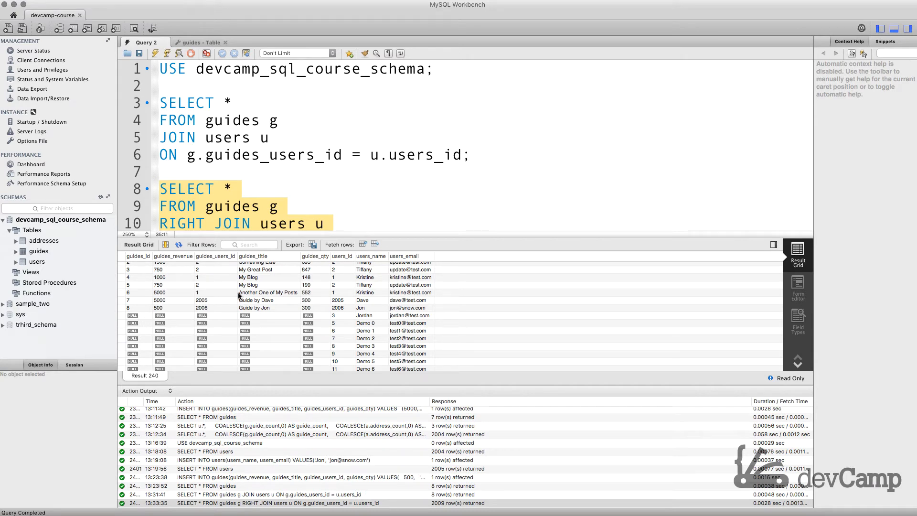
mouse_move(230, 298)
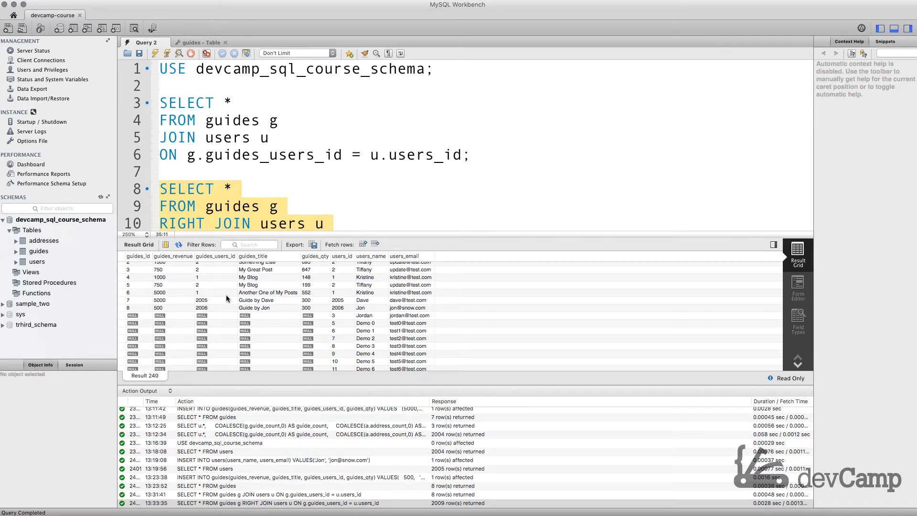
scroll("up", 3)
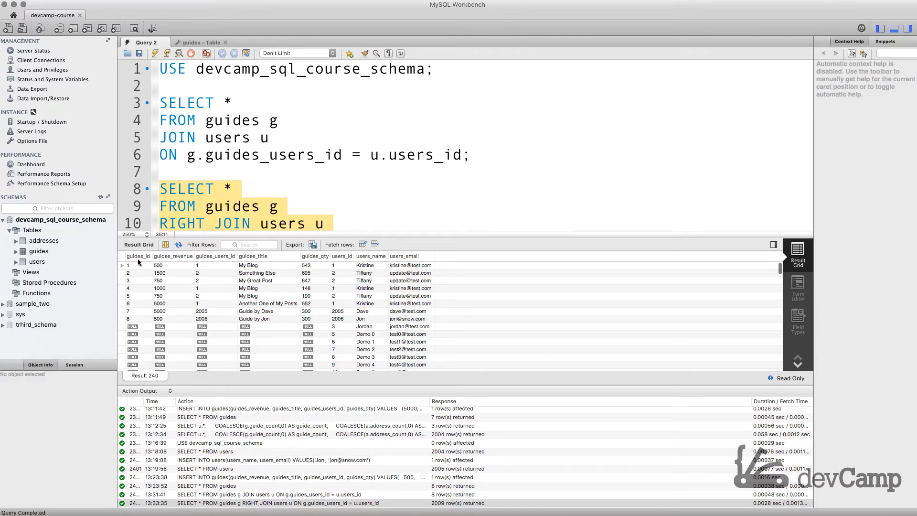
mouse_move(319, 262)
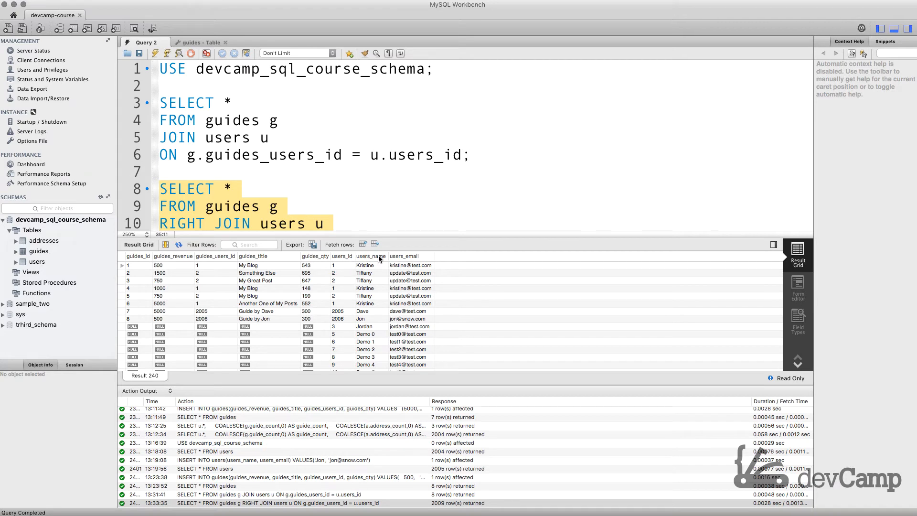
mouse_move(366, 298)
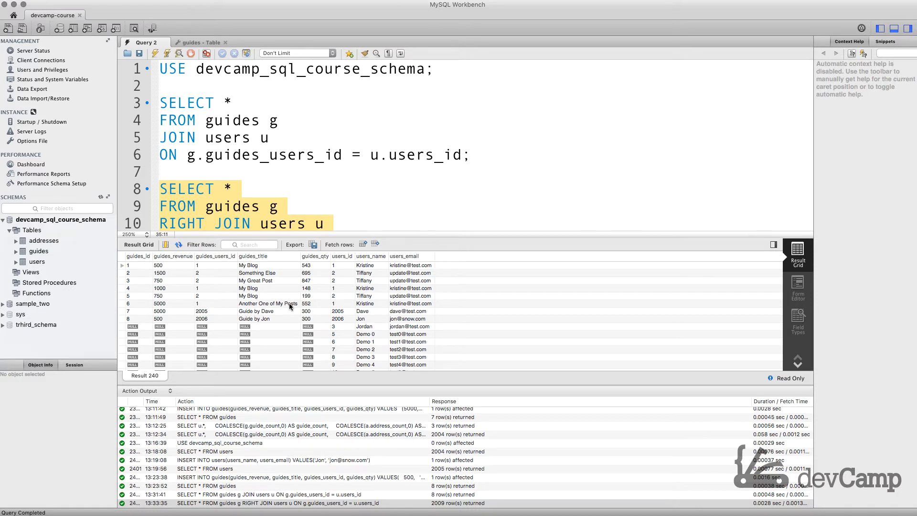
mouse_move(190, 272)
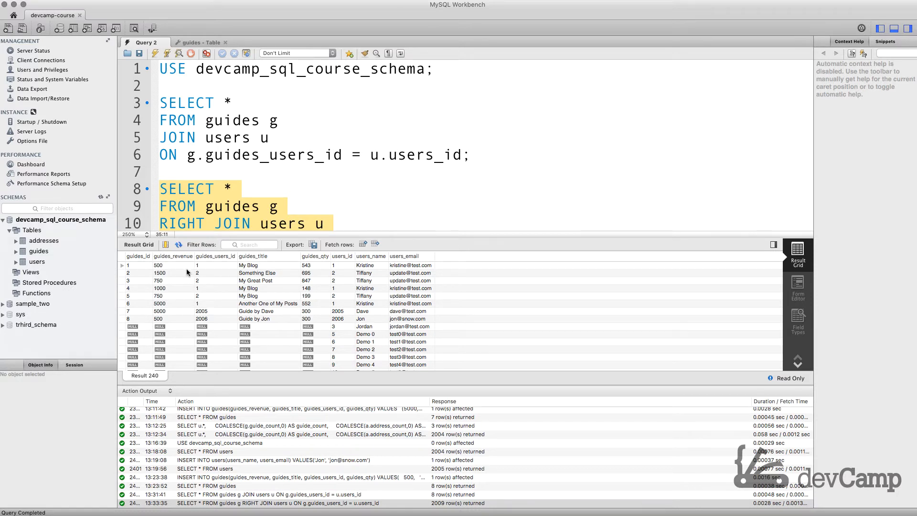
left_click(261, 172)
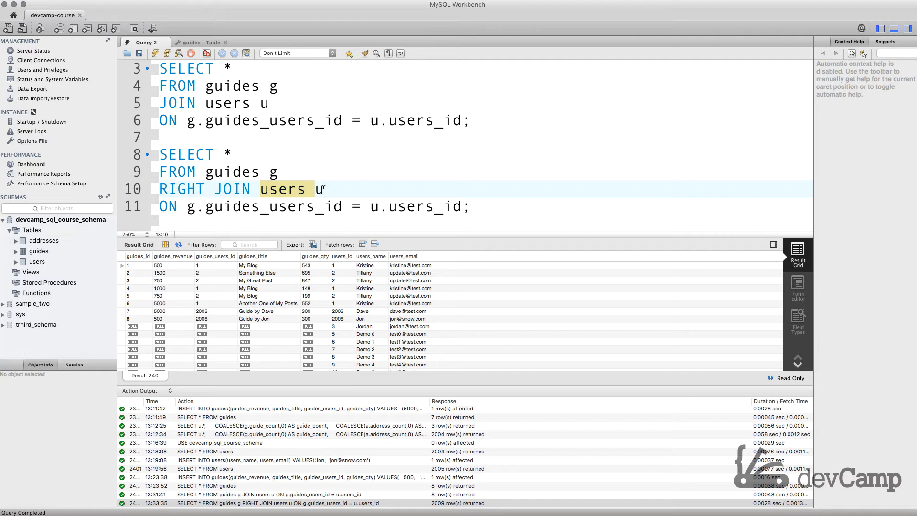
Step: Copy the RIGHT JOIN query below line 12 and change RIGHT to LEFT
left_click(322, 188)
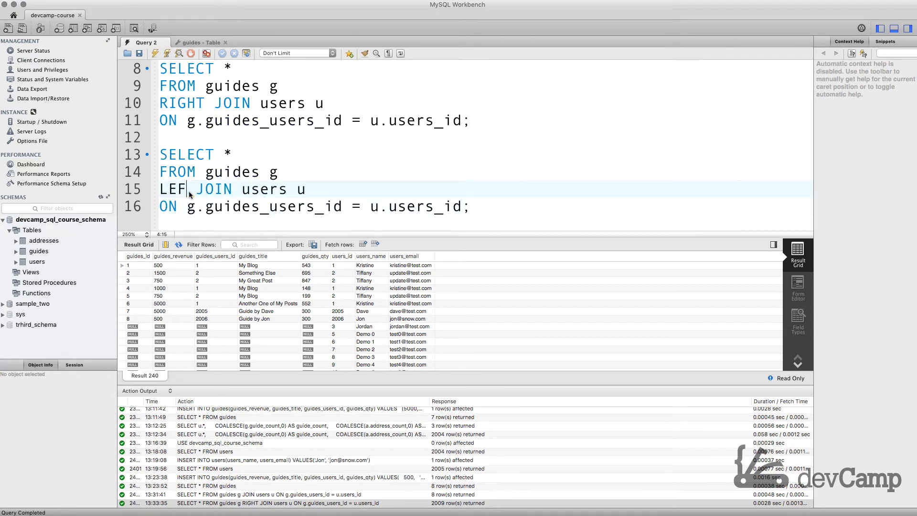
type("T")
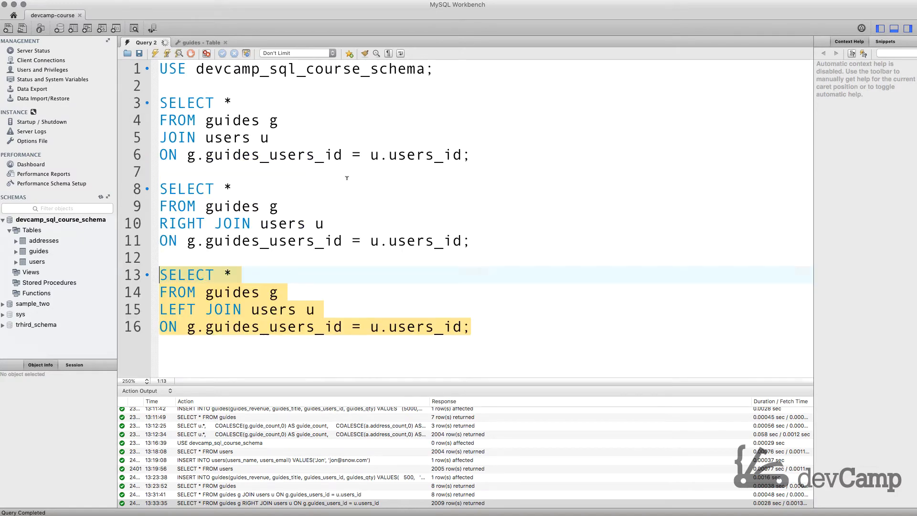
Step: Run the guides LEFT JOIN users query, returning the eight guide rows
left_click(350, 53)
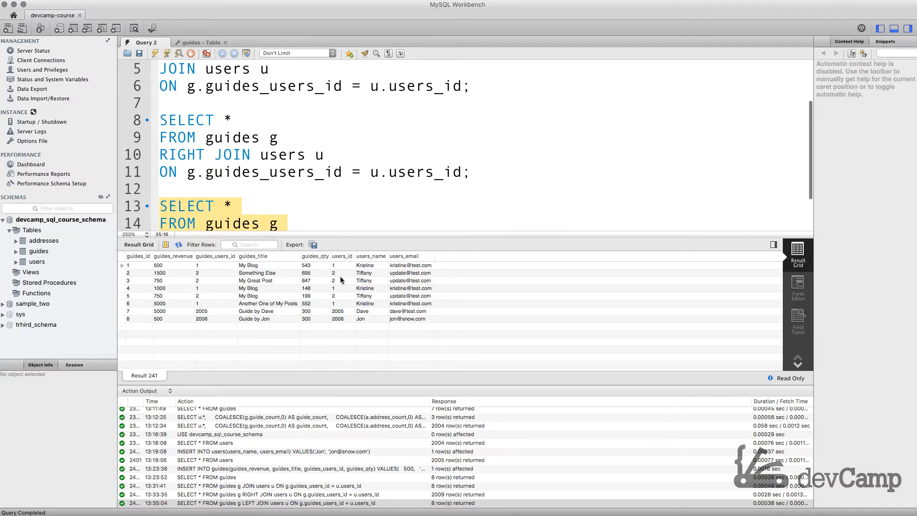
scroll("up", 3)
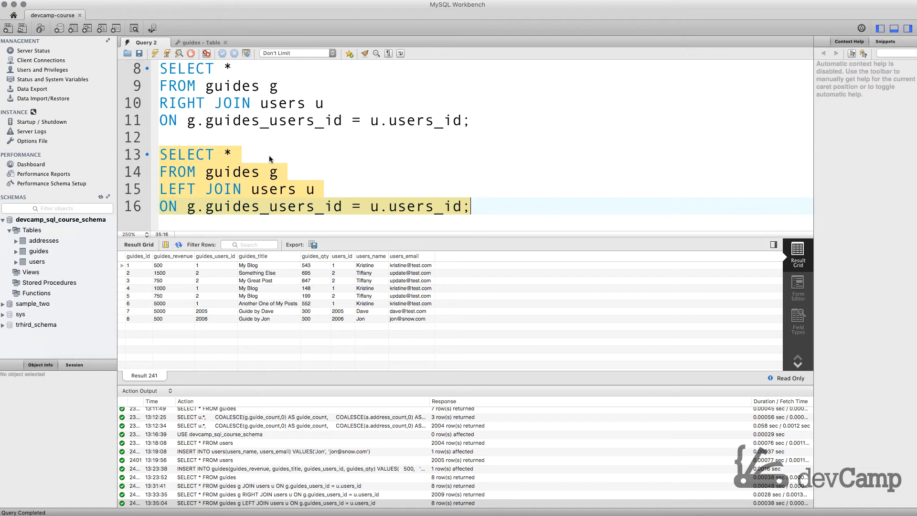
mouse_move(259, 176)
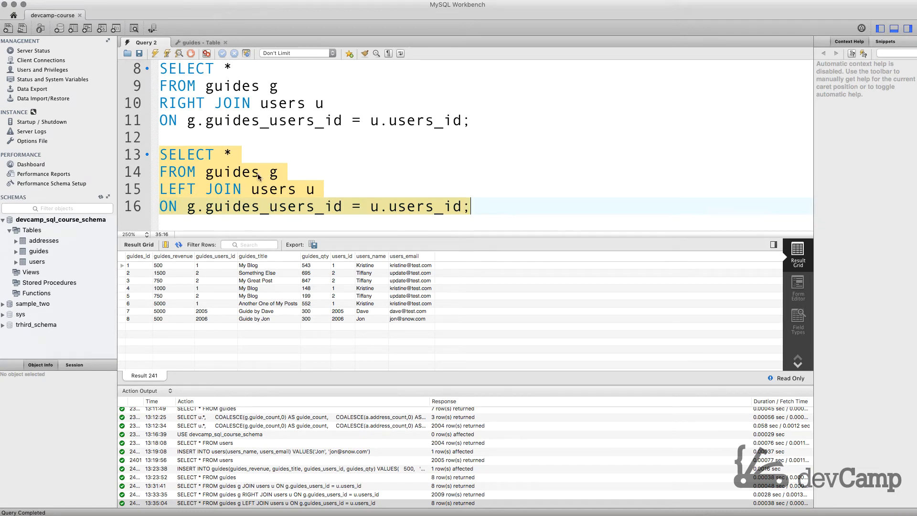
left_click(180, 189)
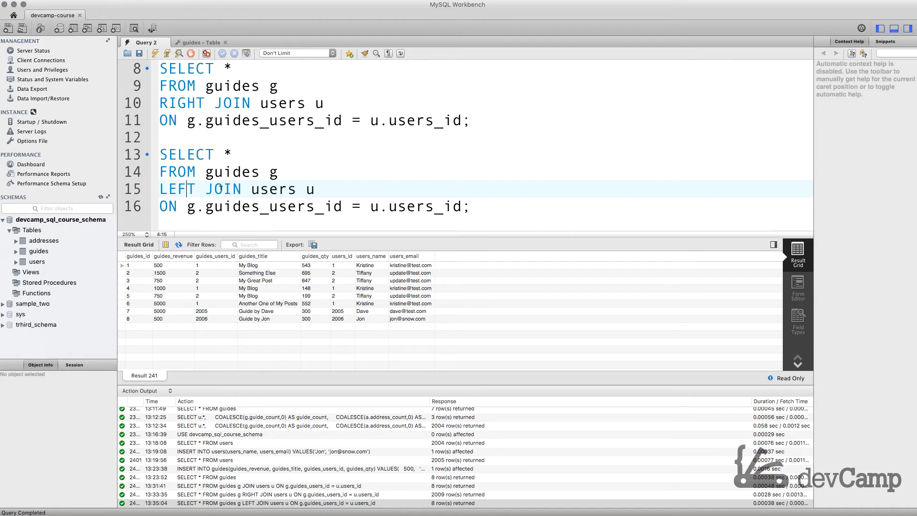
Step: Select the join keyword and the 'guides g' table name on the FROM line
left_click(214, 171)
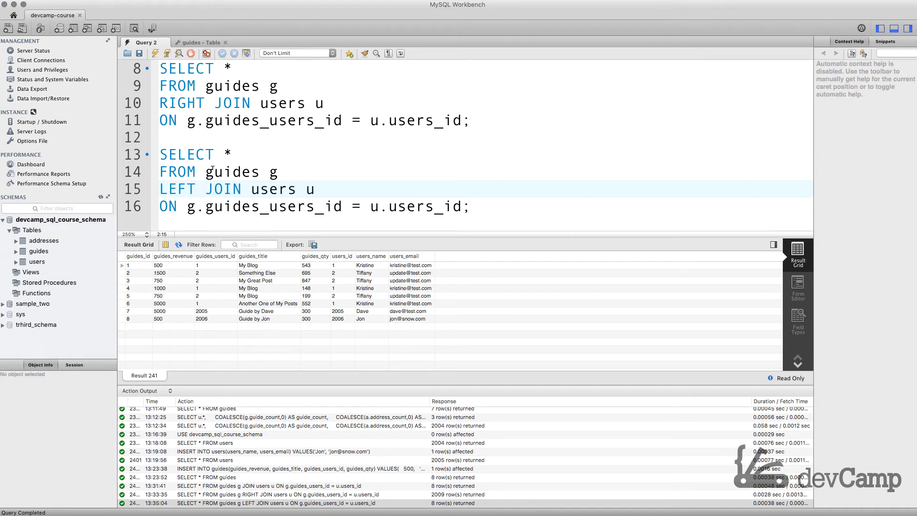
double_click(232, 171)
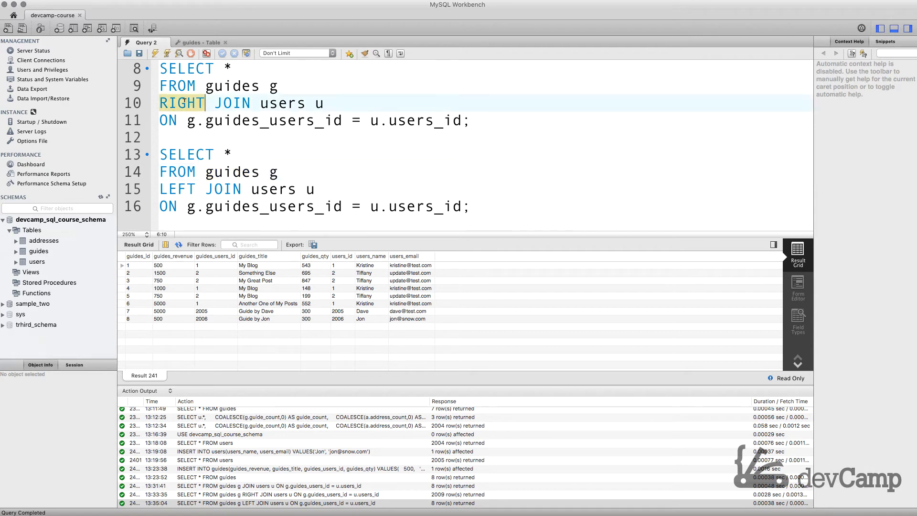
double_click(283, 104)
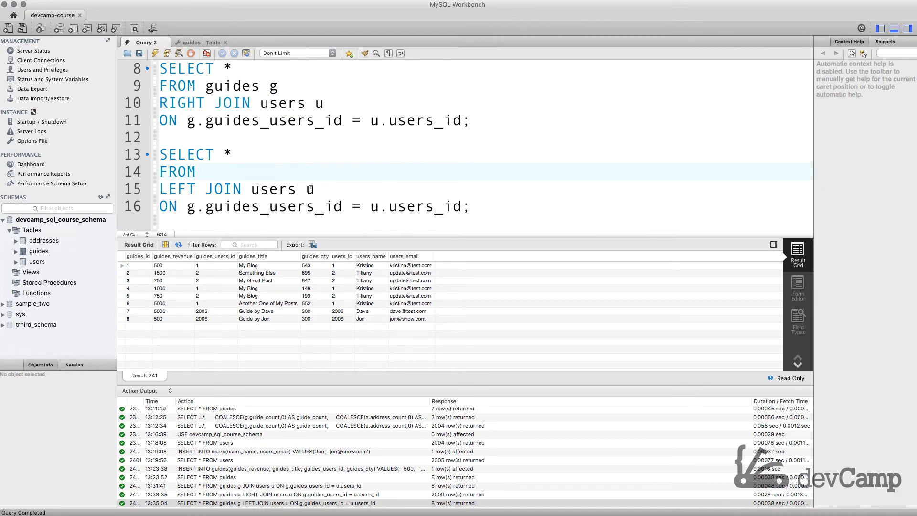
Step: Swap the tables so the third query reads FROM users u LEFT JOIN guides g
type("guides g")
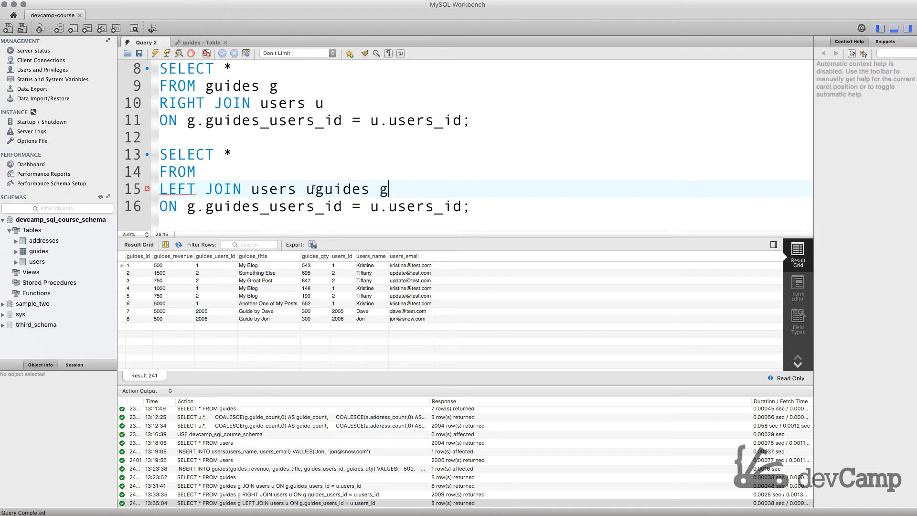
double_click(272, 190)
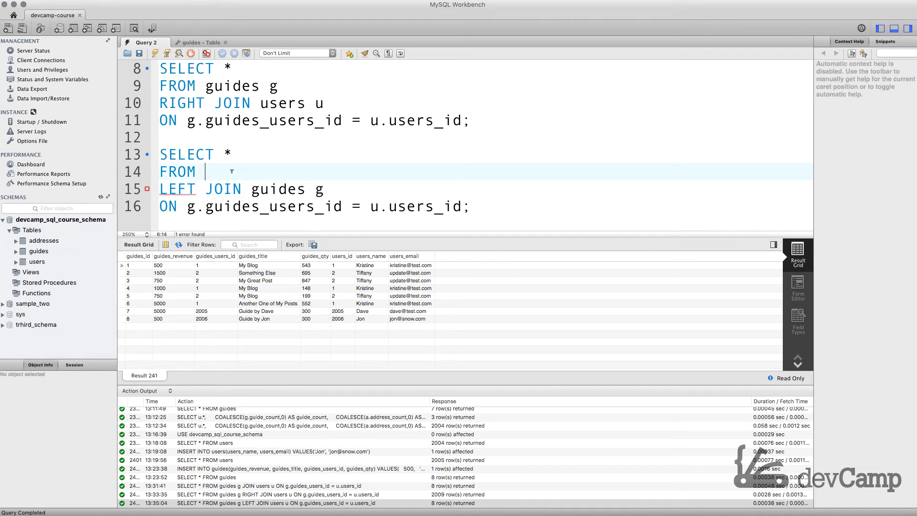
type("users u")
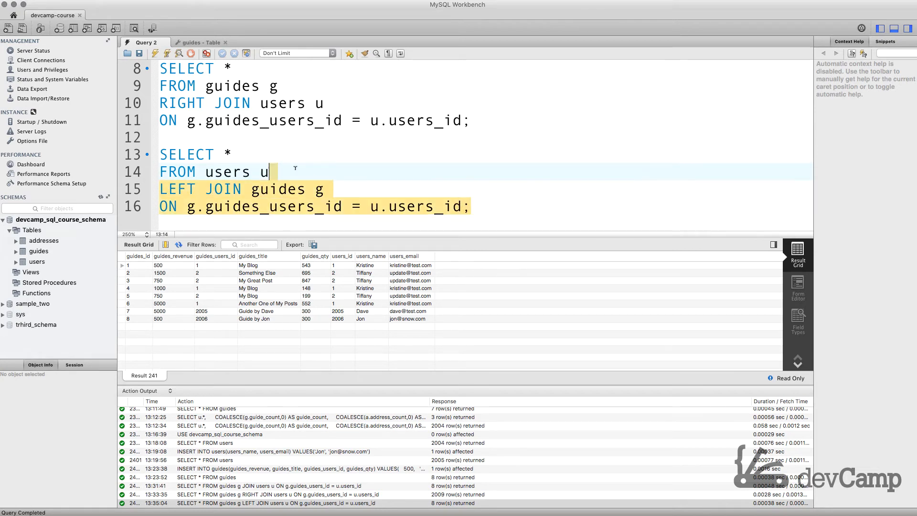
left_click(187, 154)
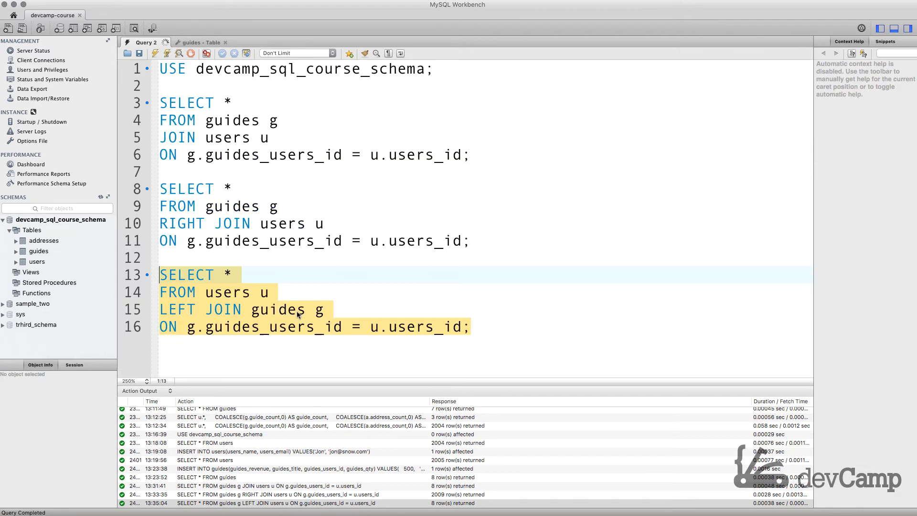
Step: Run the users LEFT JOIN guides query and scroll its 2009-row result grid
left_click(167, 53)
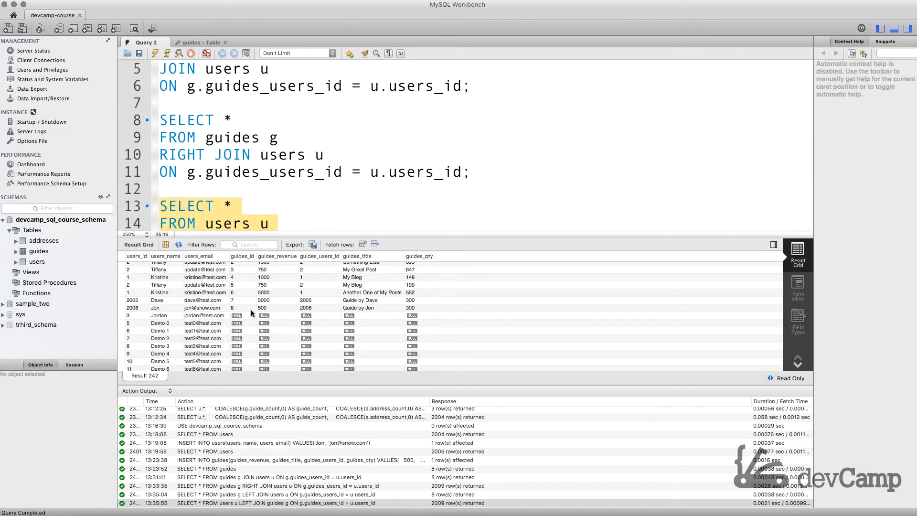
mouse_move(238, 311)
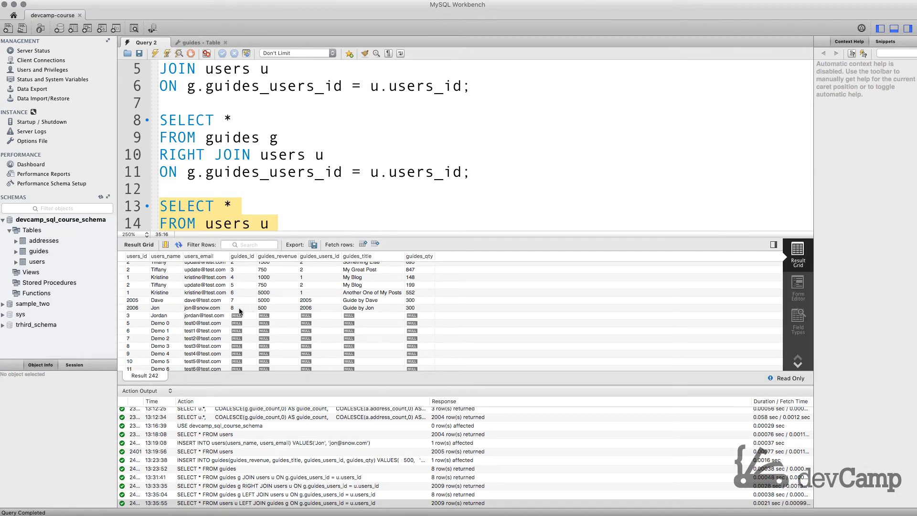
scroll("down", 3)
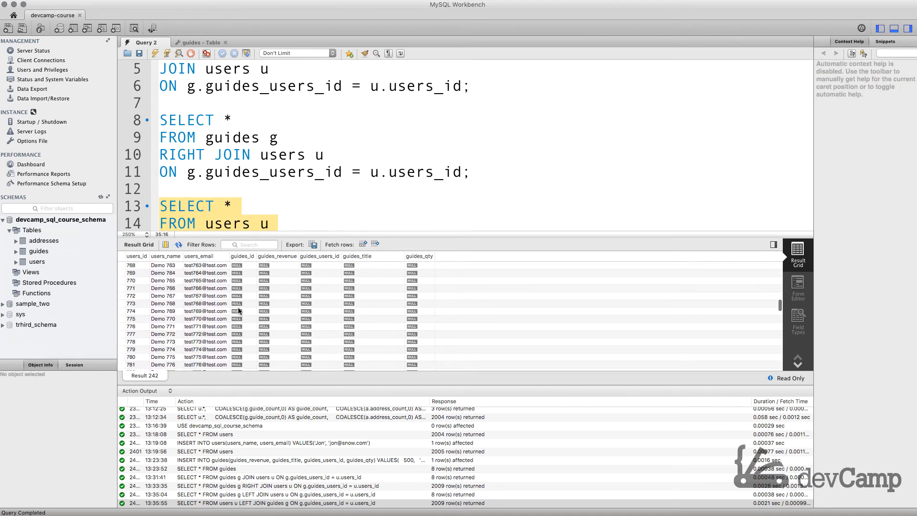
scroll("down", 3)
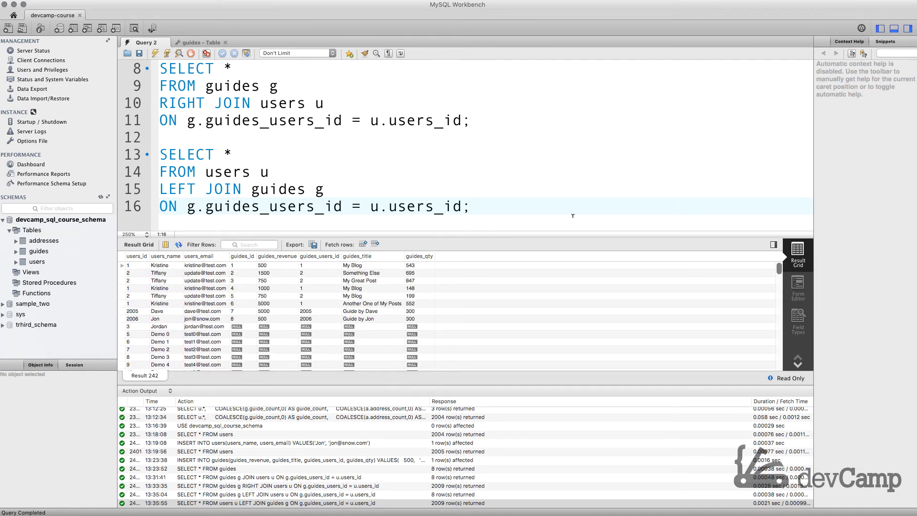
left_click(421, 188)
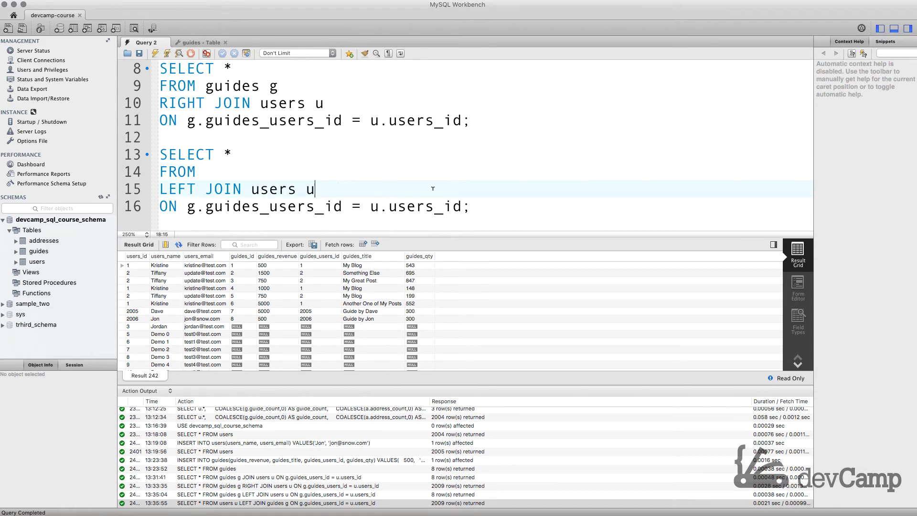
Step: Put 'guides g' back after FROM and rerun the LEFT JOIN, returning 8 rows
type("guides g")
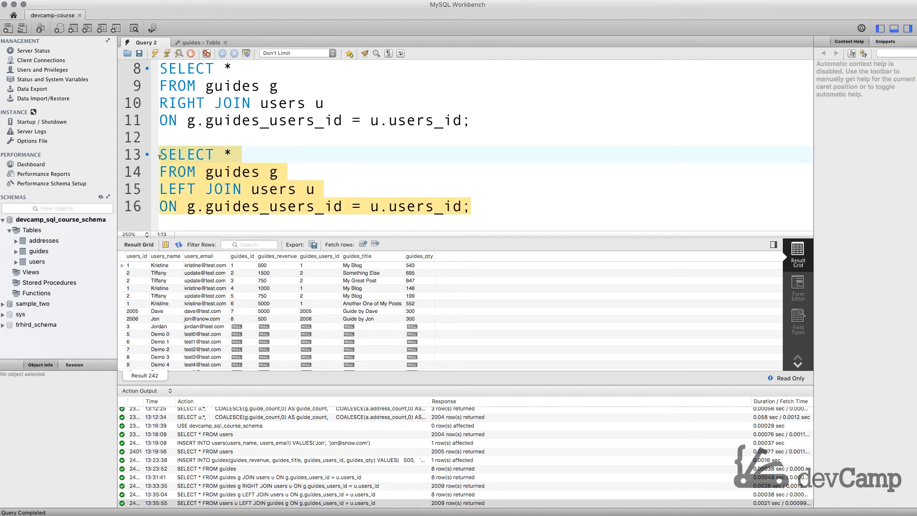
left_click(156, 53)
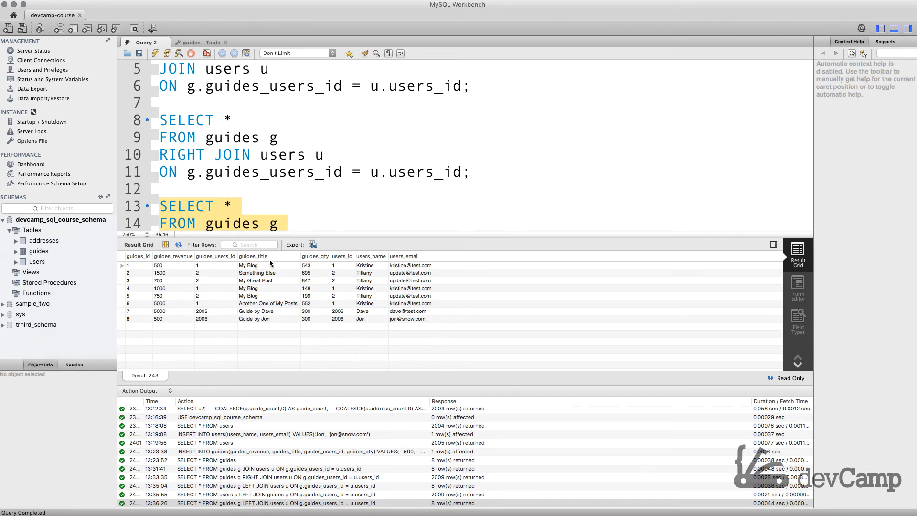
mouse_move(213, 353)
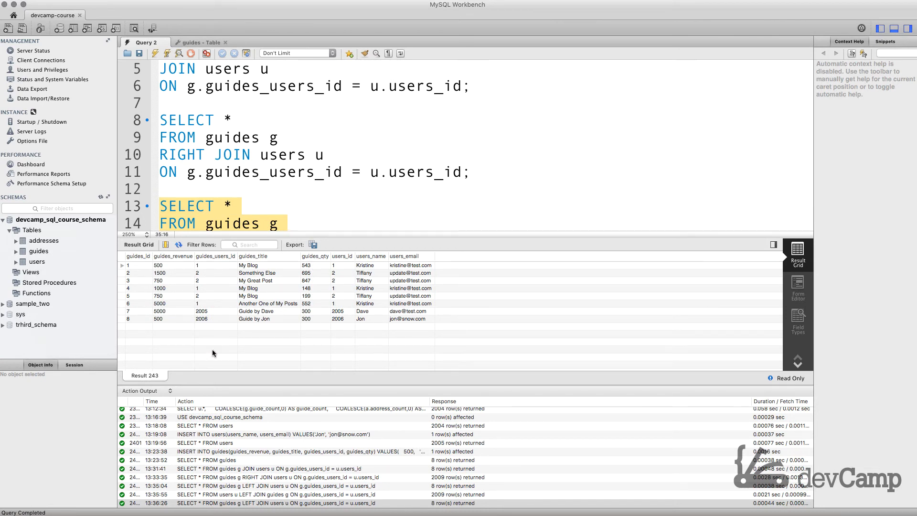
scroll("up", 3)
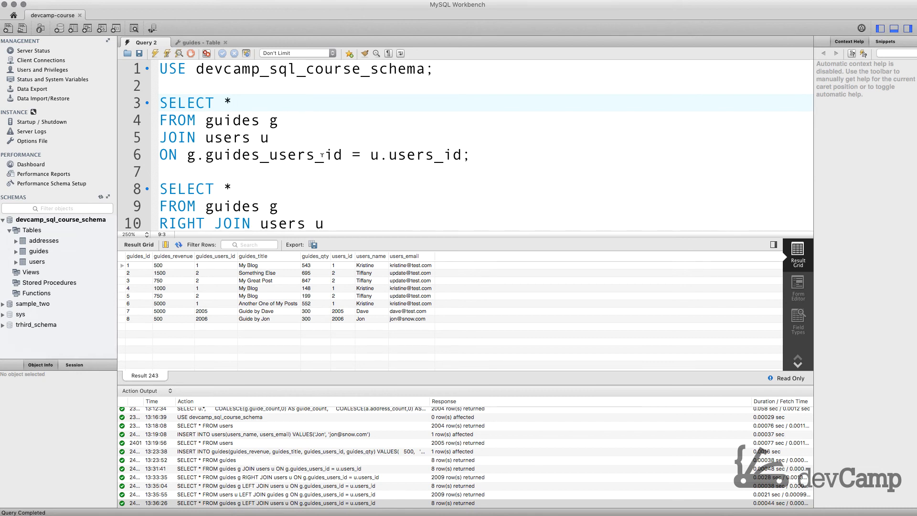
scroll("down", 3)
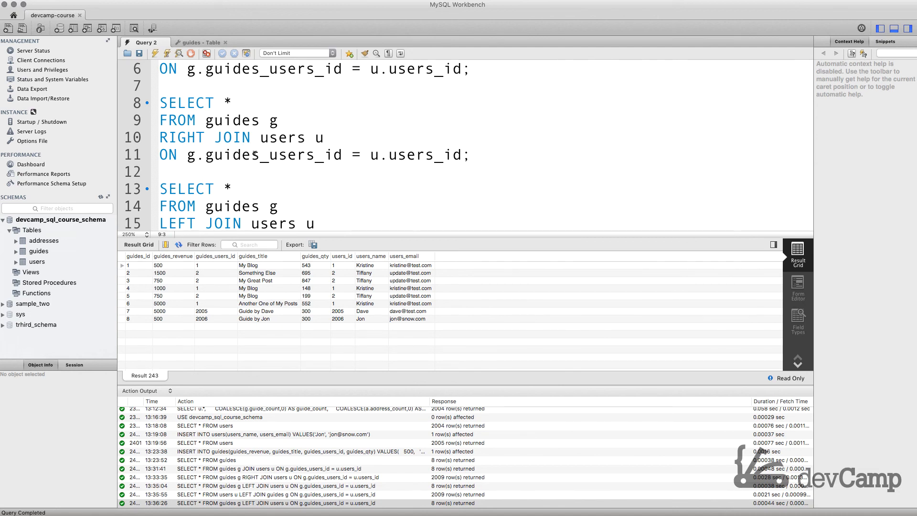
scroll("down", 3)
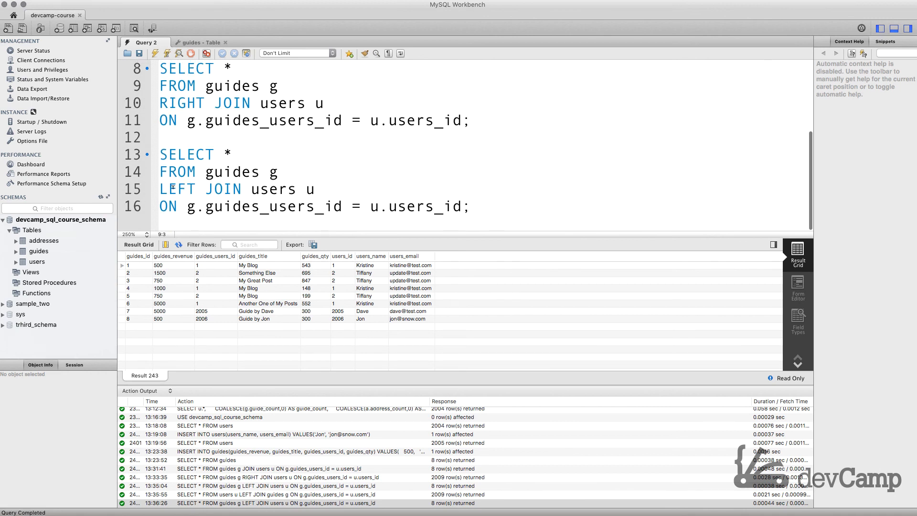
double_click(231, 172)
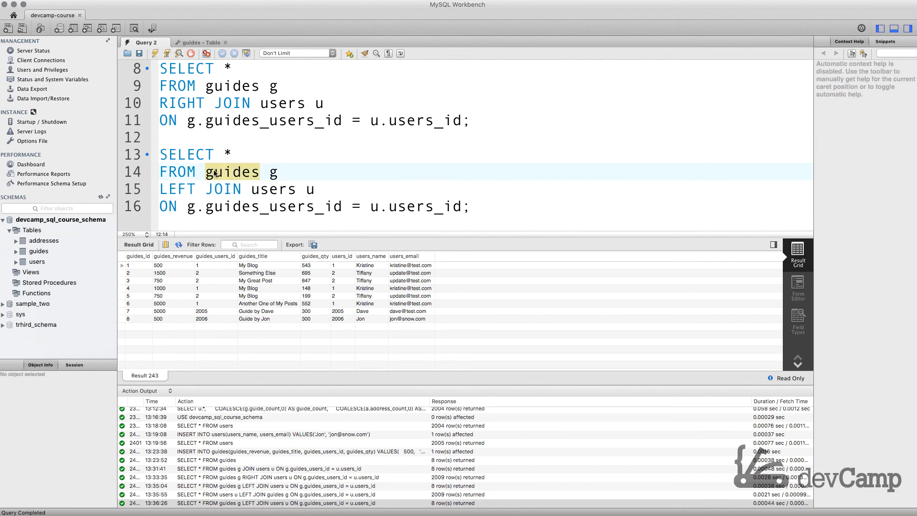
left_click(230, 86)
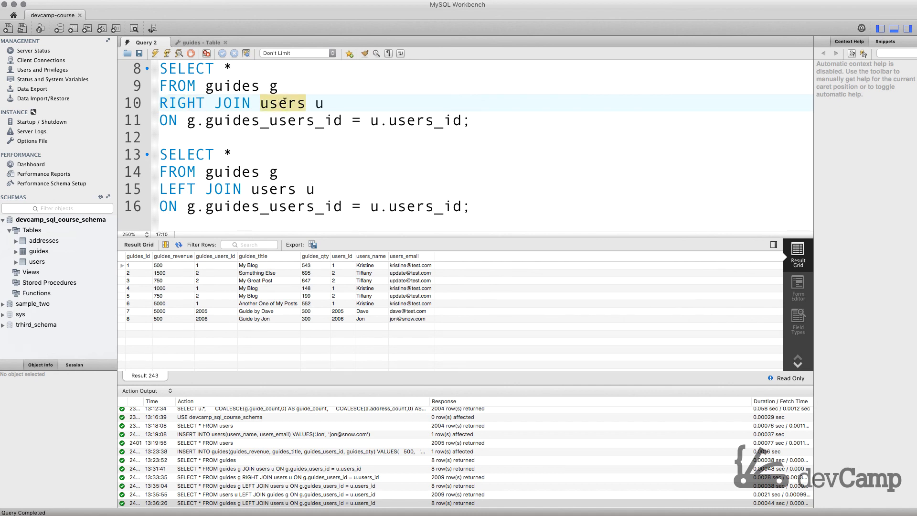
left_click(269, 86)
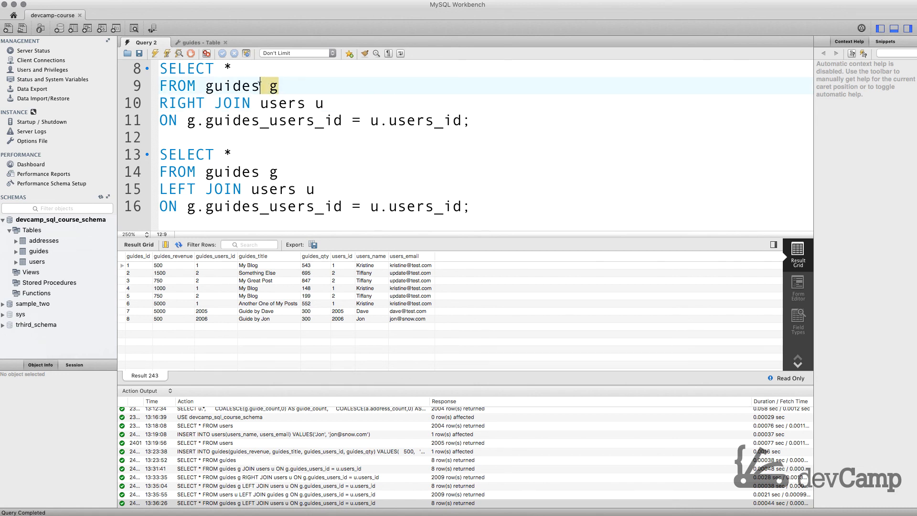